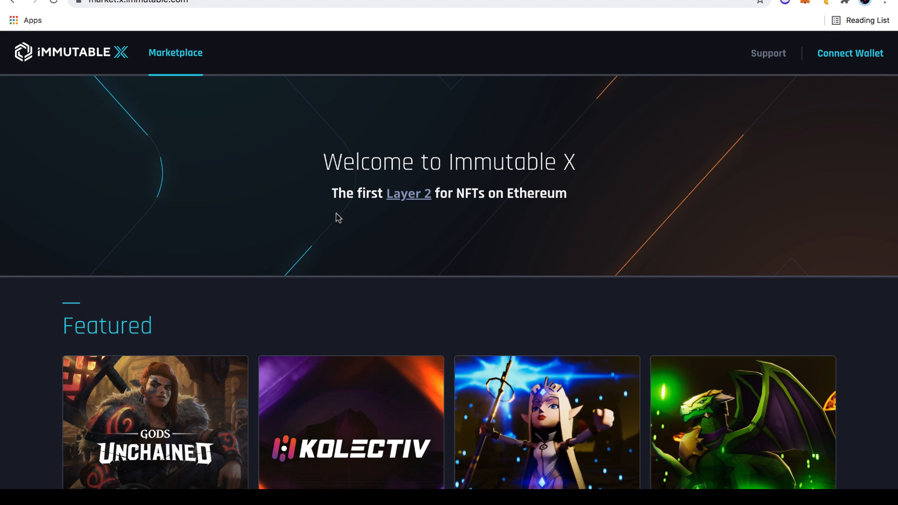
Scroll the Marketplace listings past Featured down to Astrobros and landloot
{"action": "scroll", "scroll_direction": "down", "scroll_amount": 3}
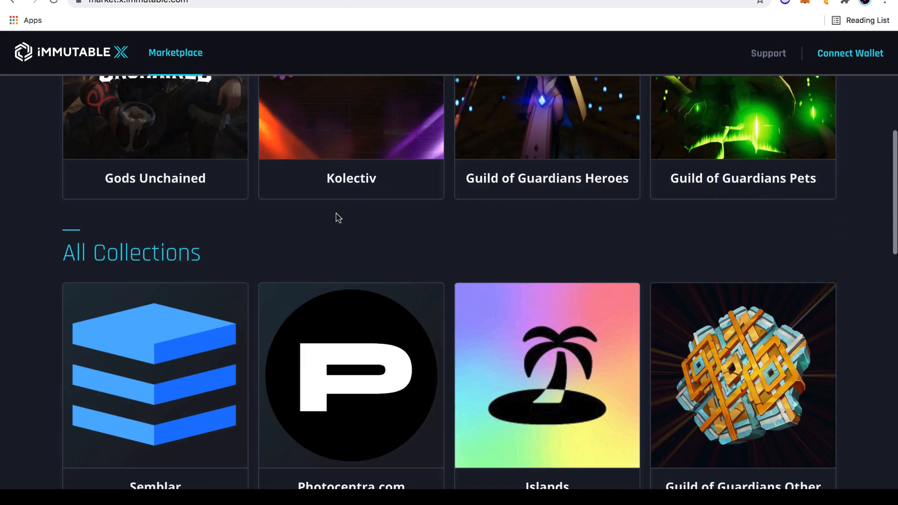
{"action": "scroll", "scroll_direction": "down", "scroll_amount": 3}
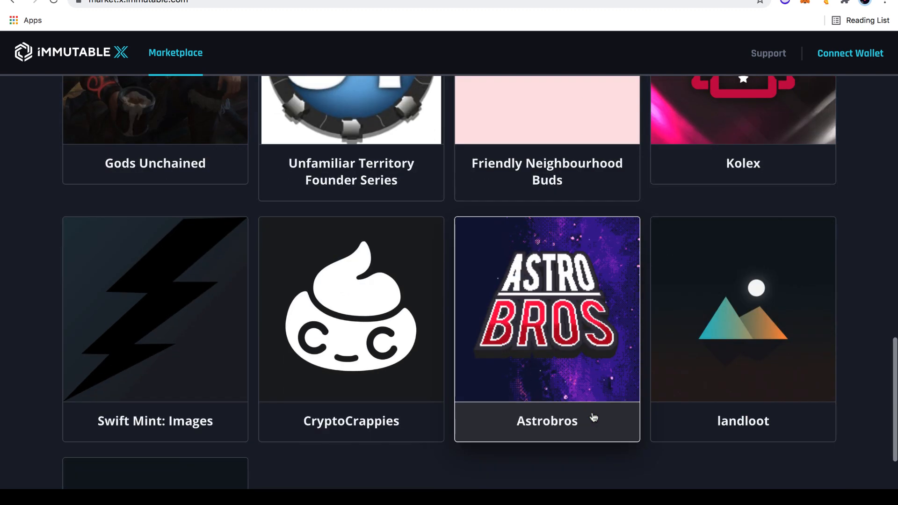
{"action": "mouse_move", "coordinate": [742, 410]}
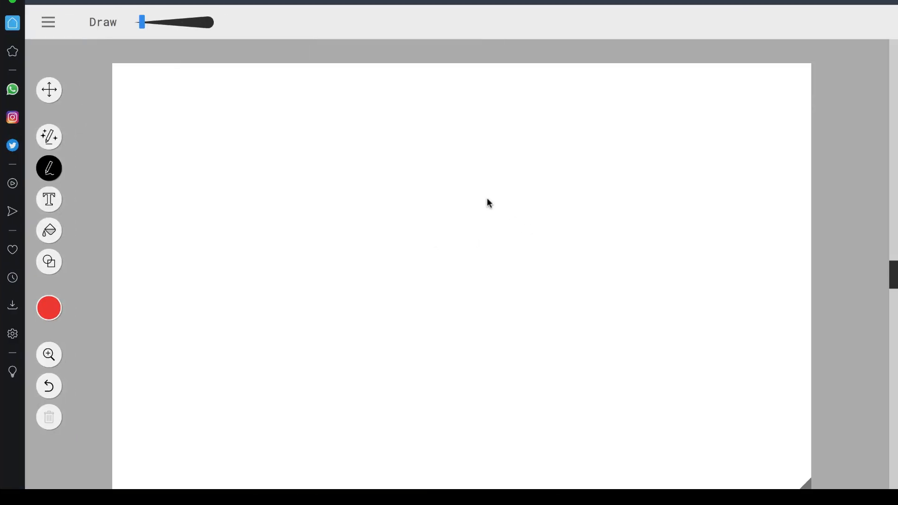
{"action": "mouse_move", "coordinate": [377, 136]}
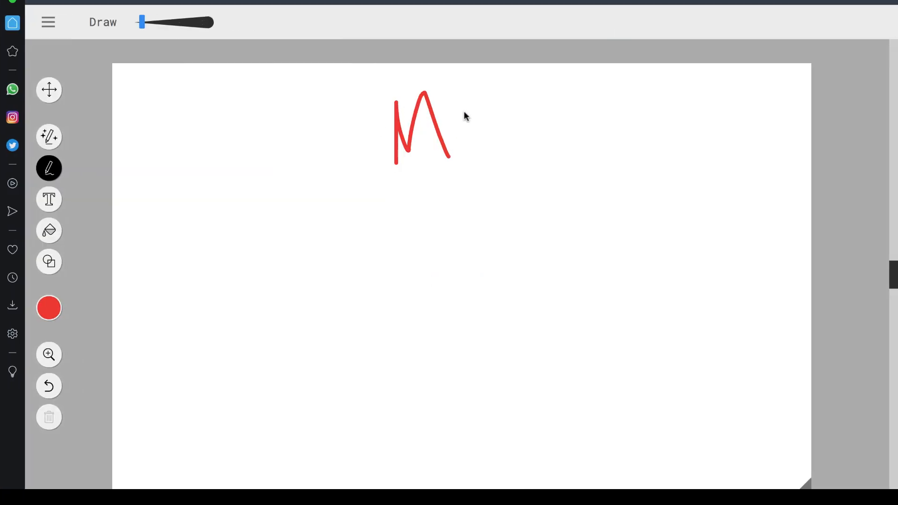
Write the red K beside M and draw the curve leading down from AB
{"action": "left_click_drag", "start_coordinate": [469, 100], "coordinate": [516, 178]}
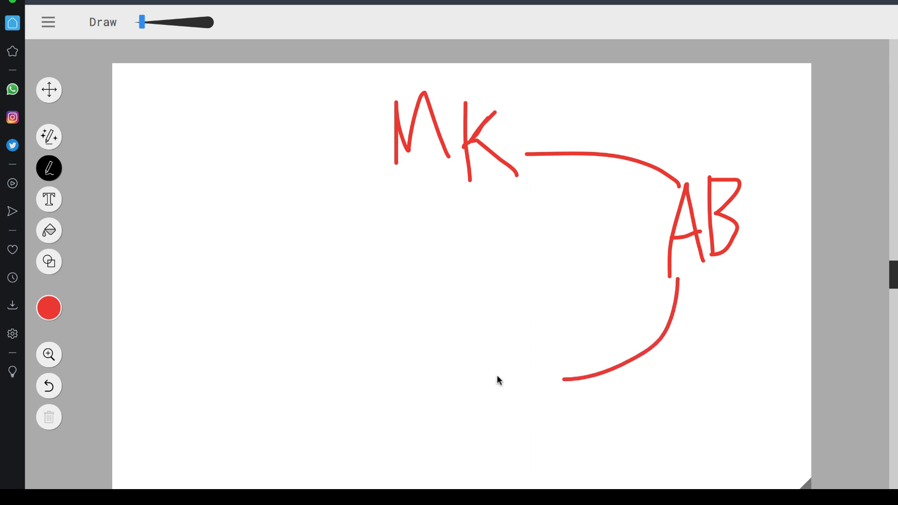
{"action": "left_click_drag", "start_coordinate": [441, 346], "coordinate": [501, 410]}
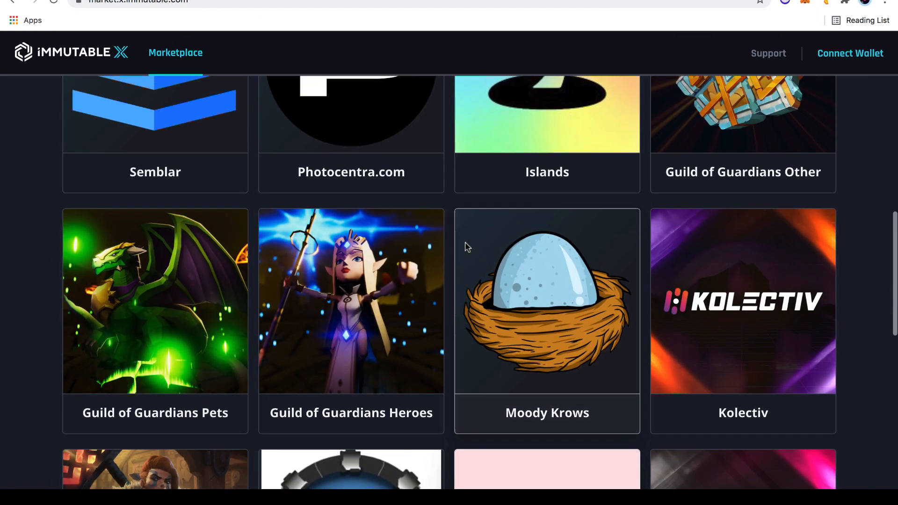
Scroll the Marketplace page up to the Featured collections and back down
{"action": "scroll", "scroll_direction": "up", "scroll_amount": 3}
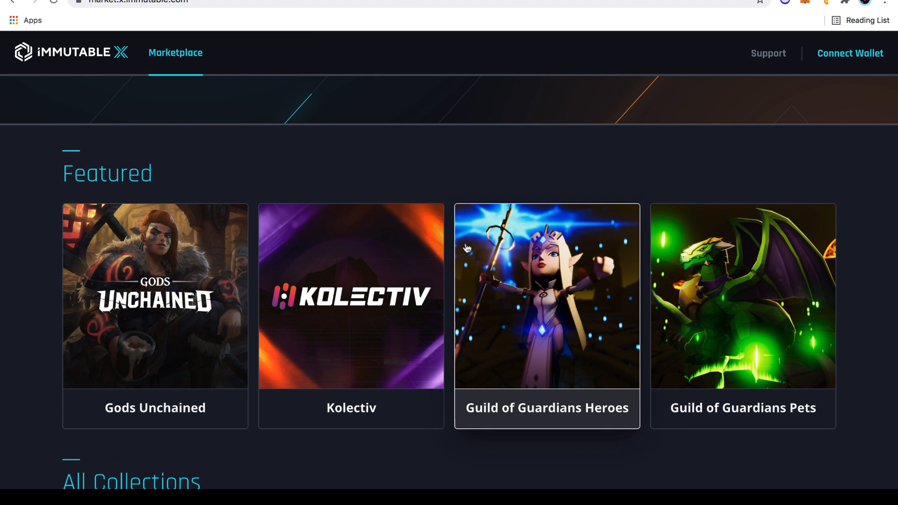
{"action": "scroll", "scroll_direction": "down", "scroll_amount": 3}
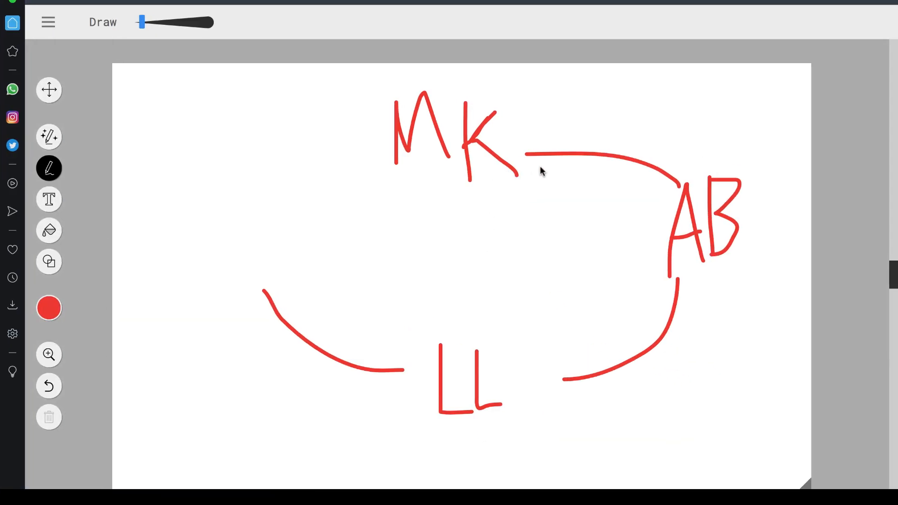
{"action": "mouse_move", "coordinate": [550, 246]}
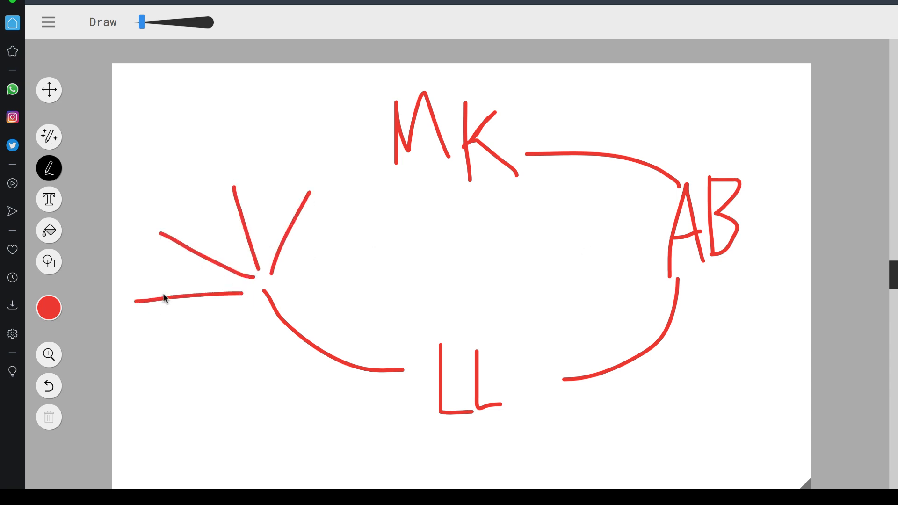
{"action": "mouse_move", "coordinate": [497, 127]}
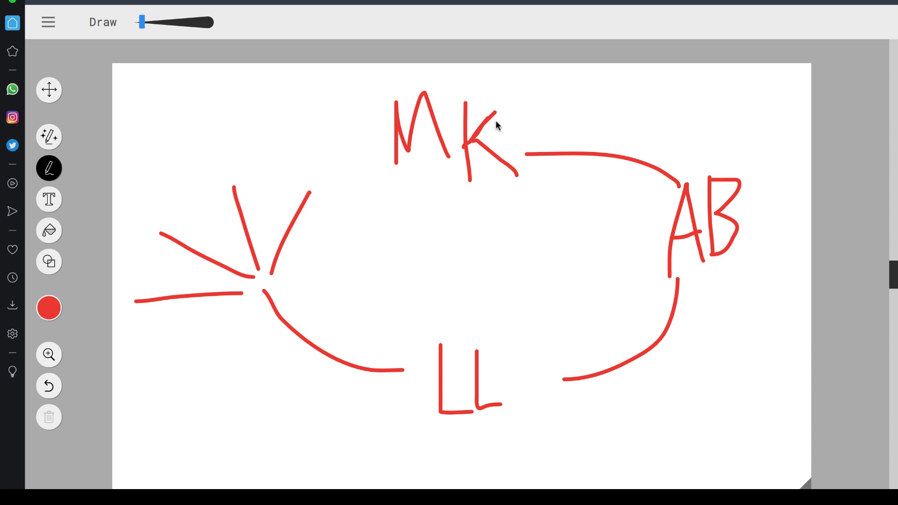
{"action": "mouse_move", "coordinate": [418, 160]}
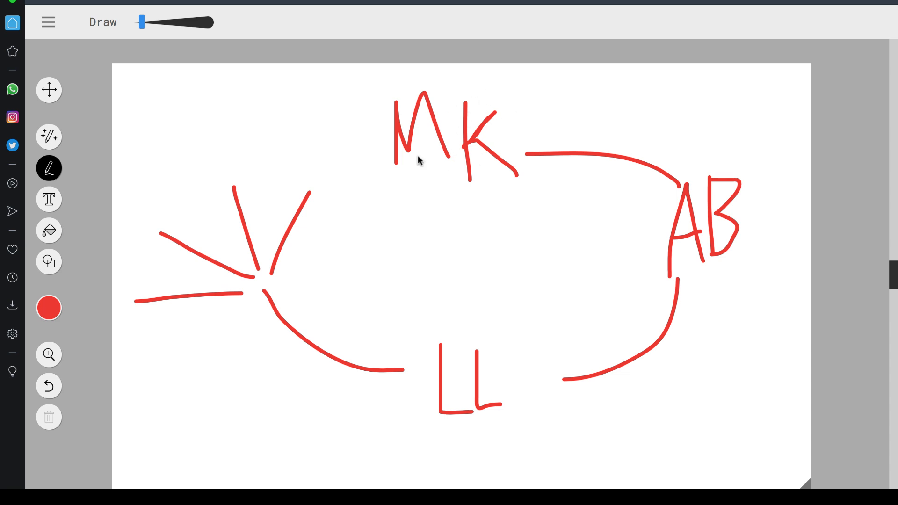
{"action": "mouse_move", "coordinate": [520, 104]}
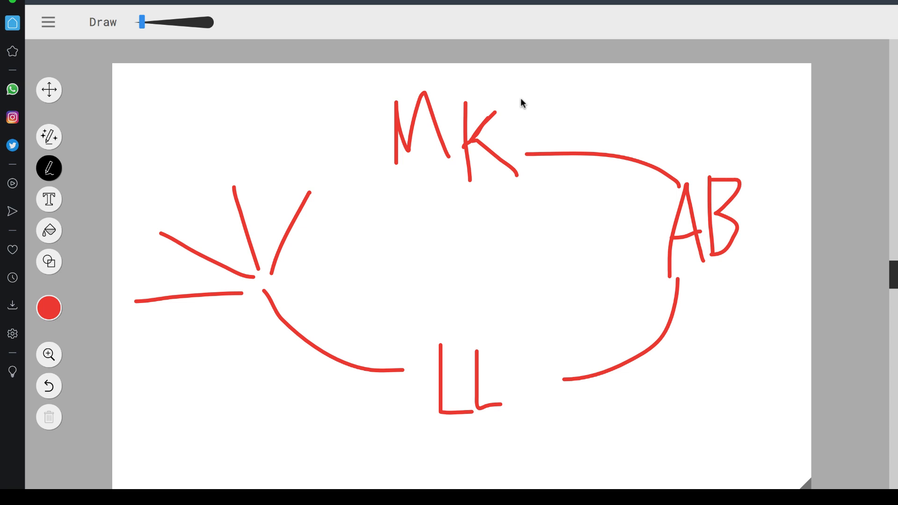
Draw a second red line from MK to AB
{"action": "left_click_drag", "start_coordinate": [521, 101], "coordinate": [716, 155]}
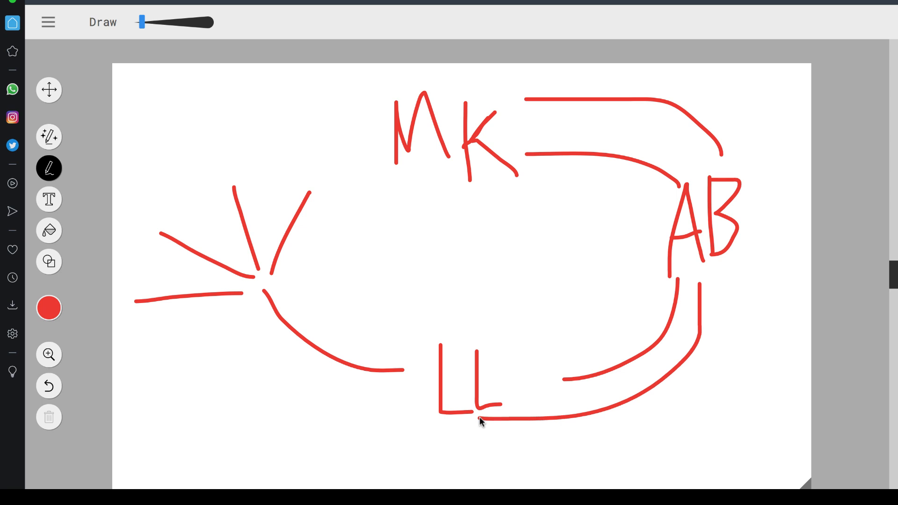
{"action": "mouse_move", "coordinate": [508, 98]}
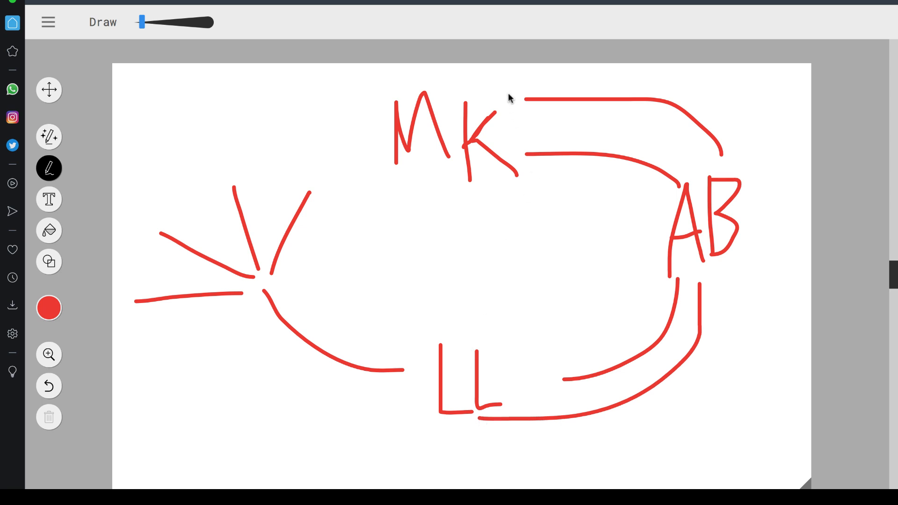
{"action": "mouse_move", "coordinate": [497, 102]}
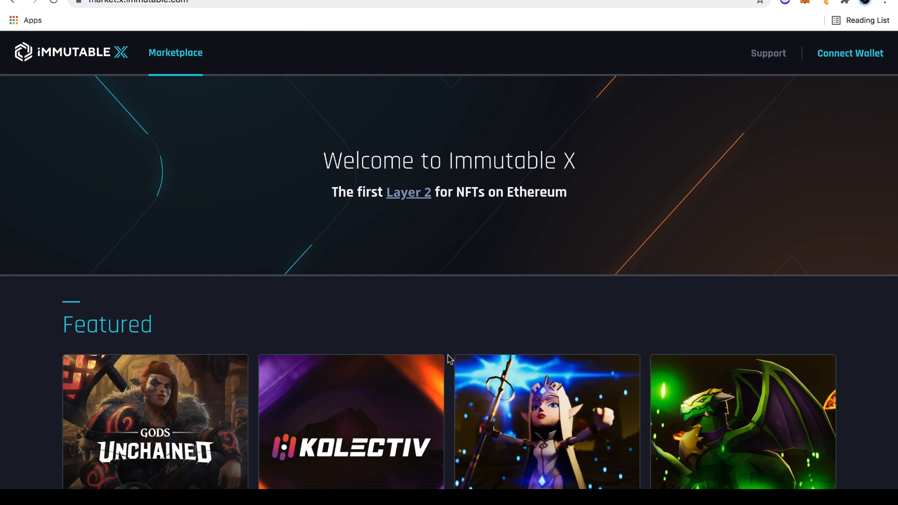
Scroll the Marketplace listings down past Moody Krows to Kolectiv and Kolex
{"action": "scroll", "scroll_direction": "down", "scroll_amount": 3}
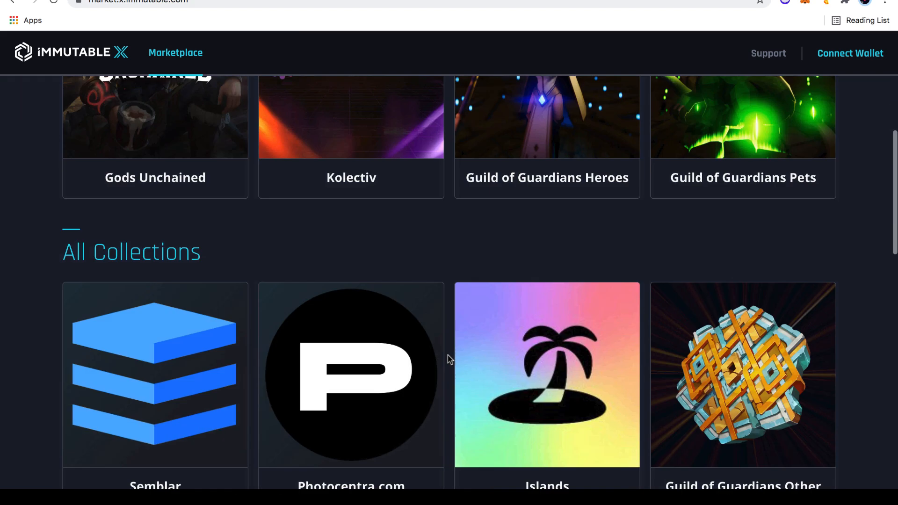
{"action": "scroll", "scroll_direction": "down", "scroll_amount": 3}
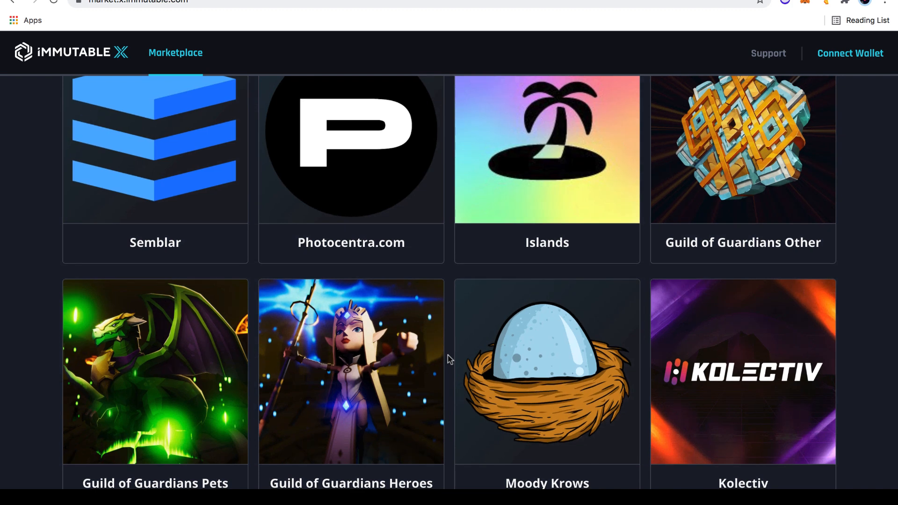
{"action": "scroll", "scroll_direction": "down", "scroll_amount": 3}
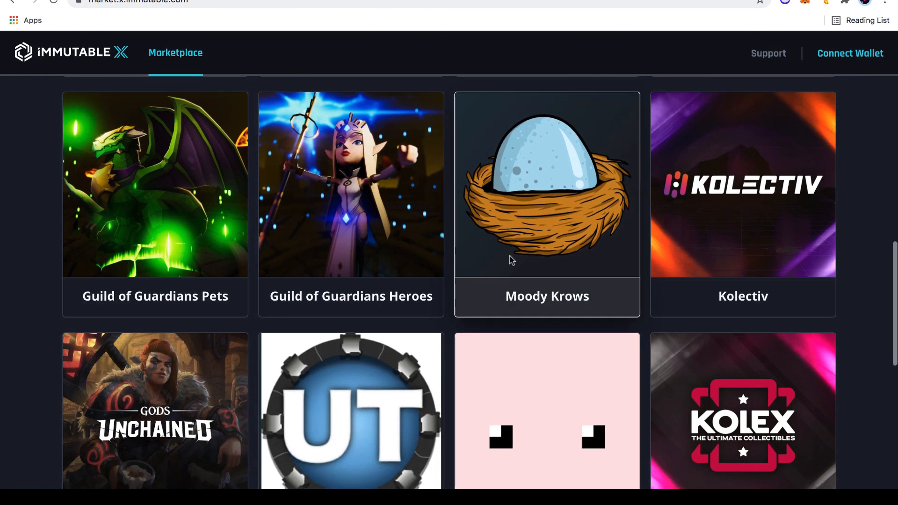
{"action": "scroll", "scroll_direction": "down", "scroll_amount": 3}
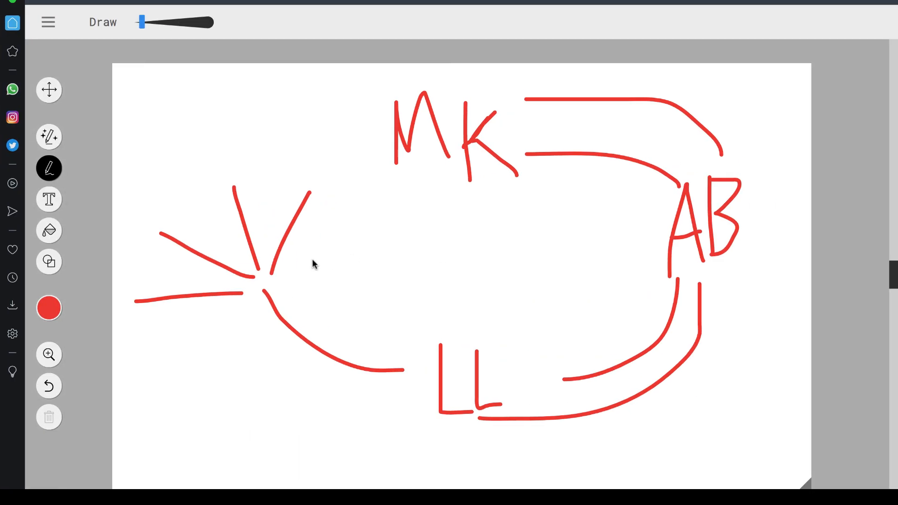
{"action": "mouse_move", "coordinate": [463, 433]}
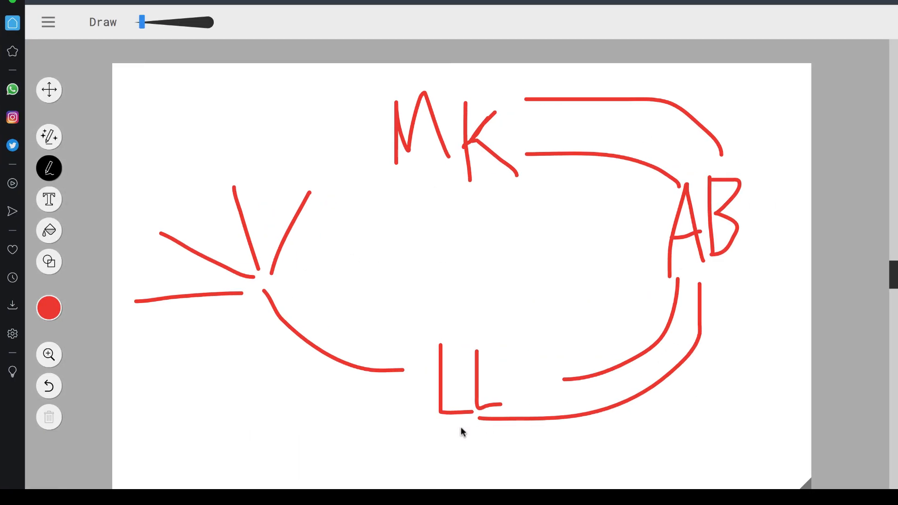
{"action": "mouse_move", "coordinate": [447, 389]}
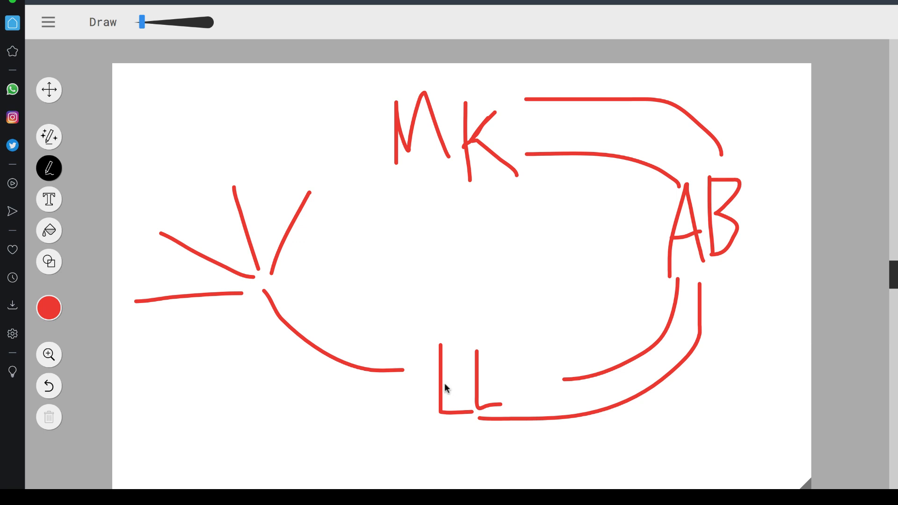
{"action": "mouse_move", "coordinate": [448, 340]}
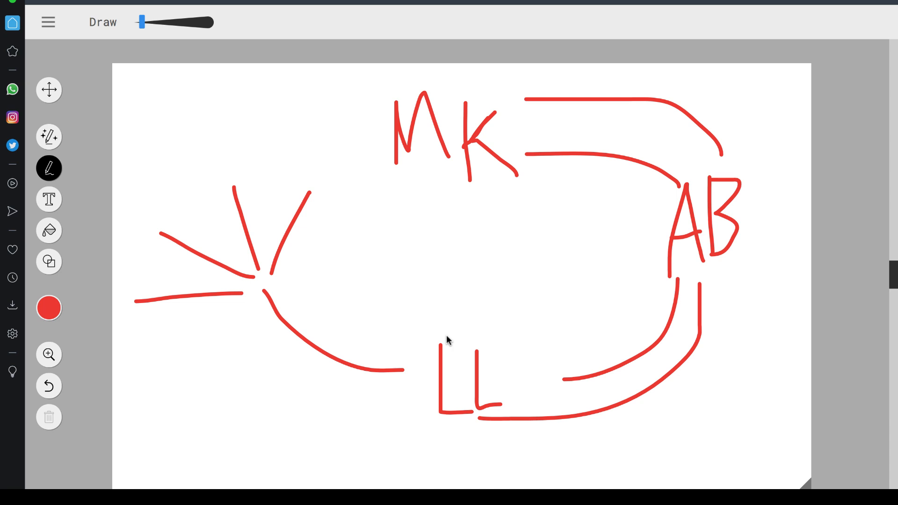
{"action": "mouse_move", "coordinate": [503, 237]}
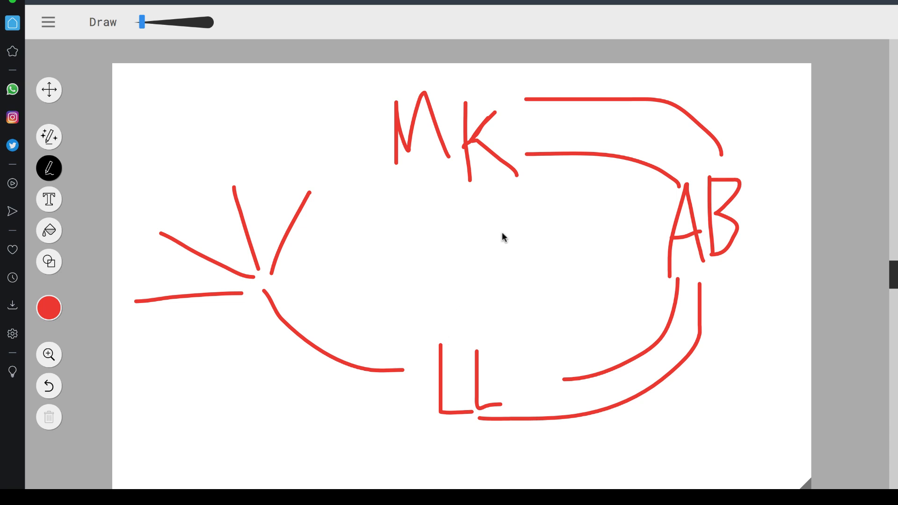
{"action": "mouse_move", "coordinate": [686, 322]}
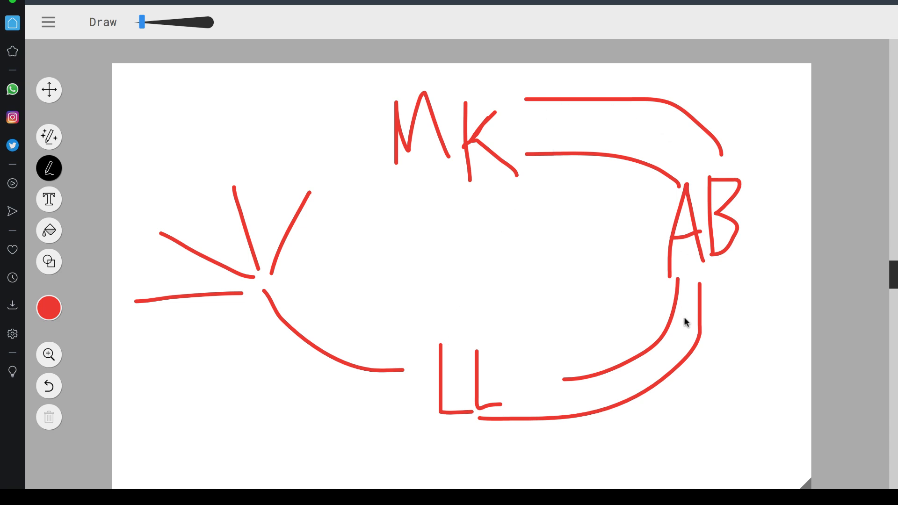
{"action": "mouse_move", "coordinate": [662, 268]}
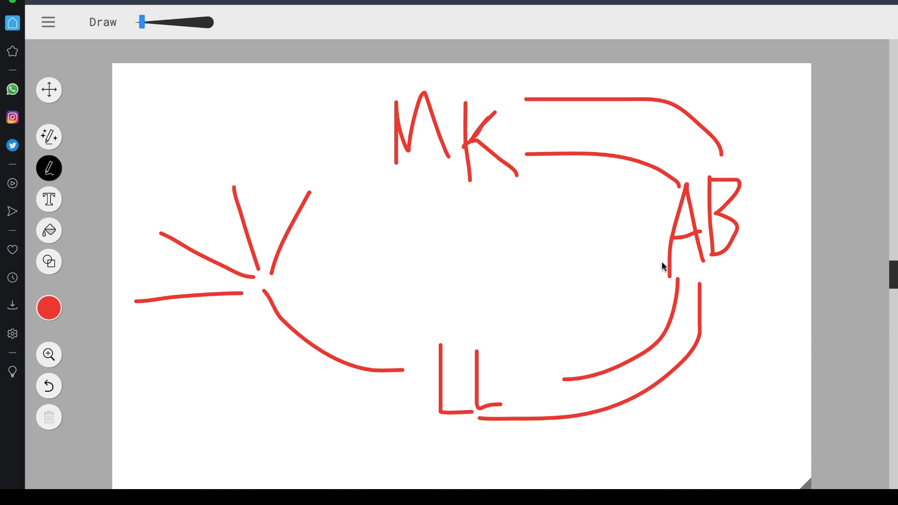
{"action": "mouse_move", "coordinate": [582, 140]}
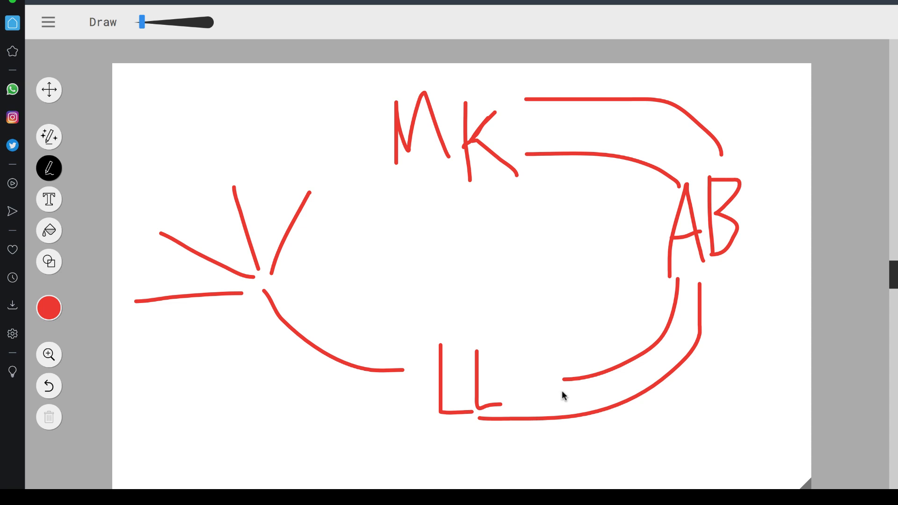
{"action": "mouse_move", "coordinate": [578, 386]}
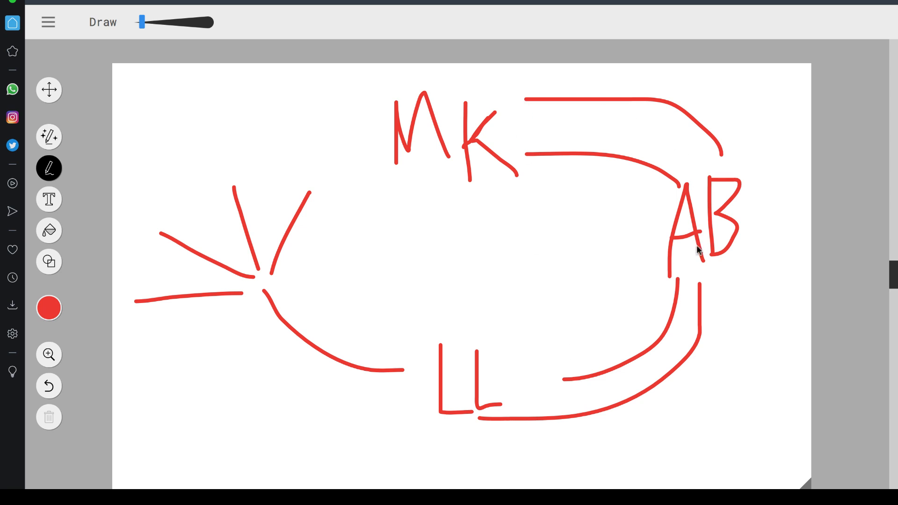
{"action": "mouse_move", "coordinate": [272, 273]}
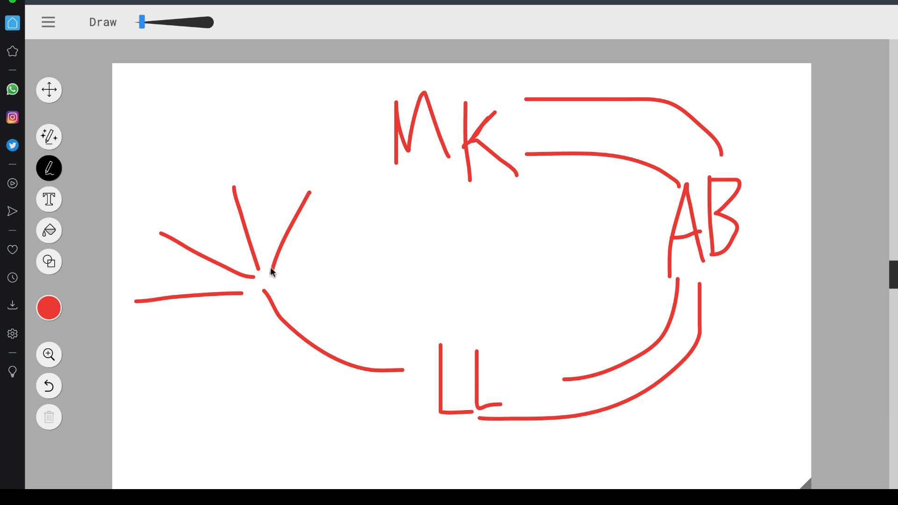
{"action": "mouse_move", "coordinate": [327, 296]}
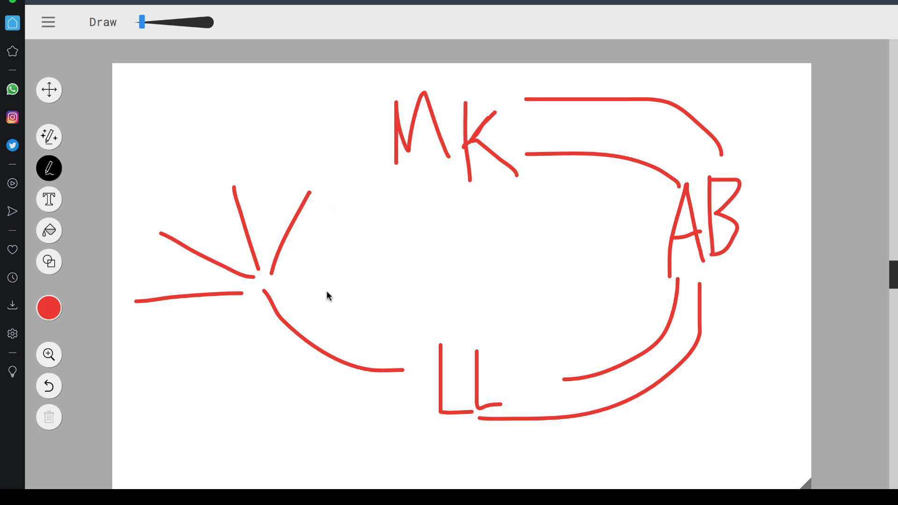
{"action": "mouse_move", "coordinate": [414, 283]}
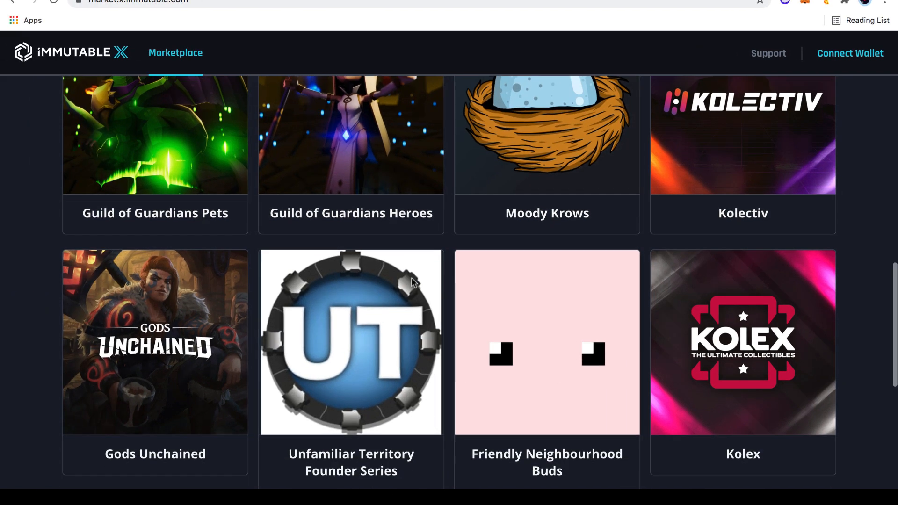
Scroll through the Marketplace collections to reach the landloot collection
{"action": "scroll", "scroll_direction": "down", "scroll_amount": 3}
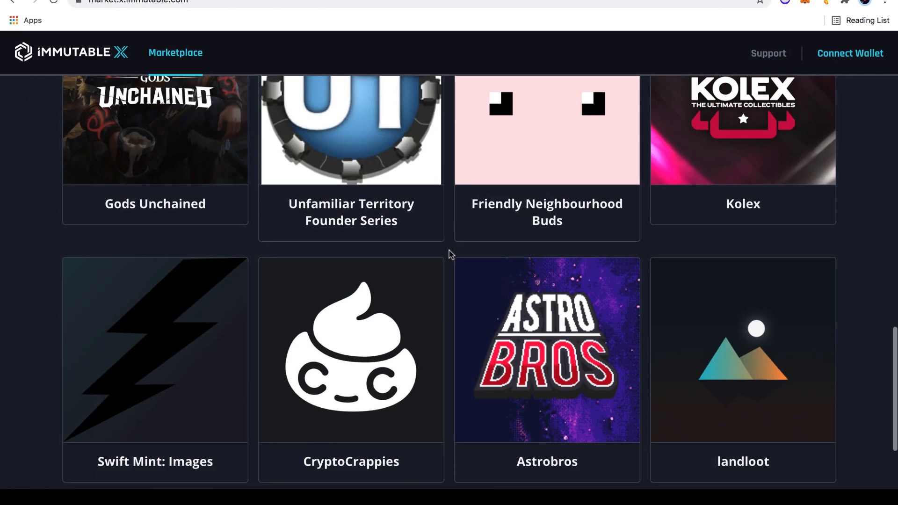
{"action": "scroll", "scroll_direction": "up", "scroll_amount": 3}
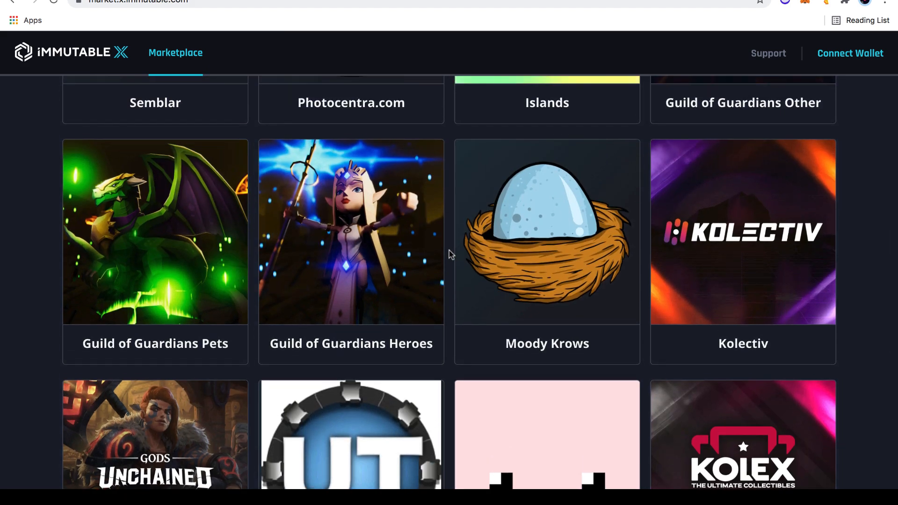
{"action": "scroll", "scroll_direction": "down", "scroll_amount": 3}
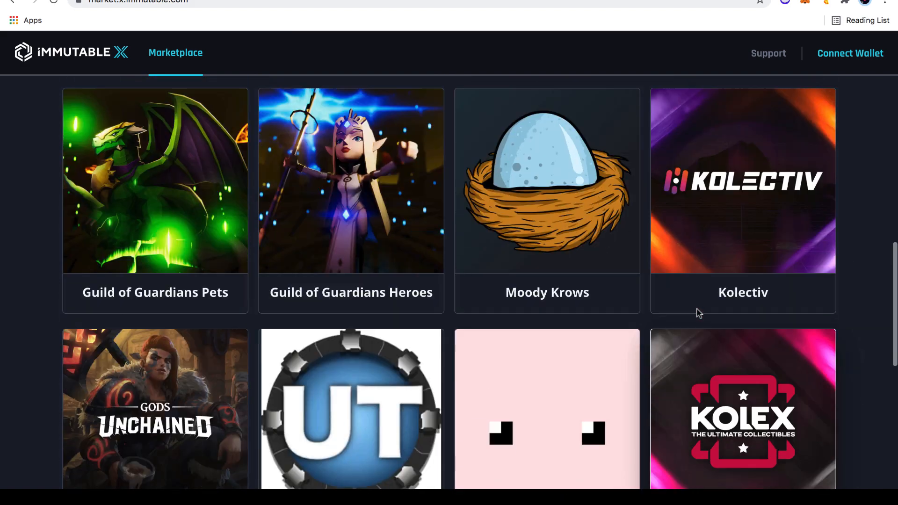
{"action": "scroll", "scroll_direction": "down", "scroll_amount": 3}
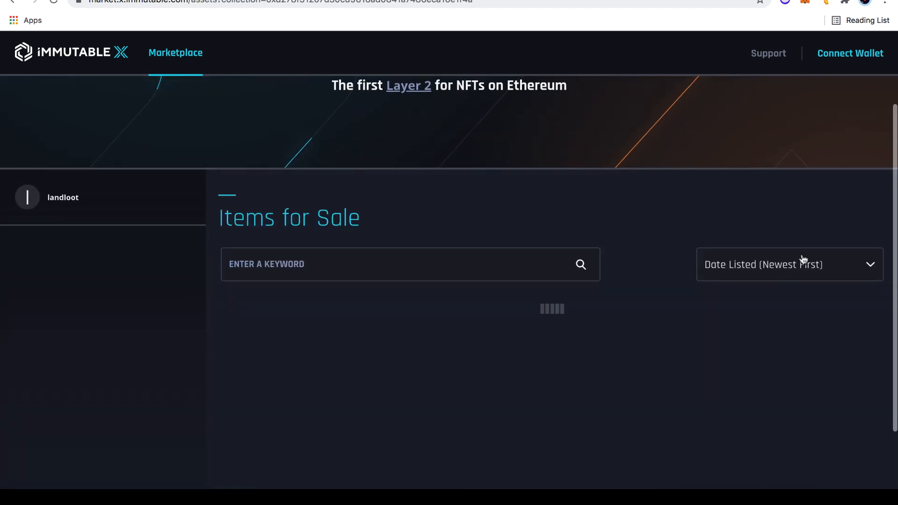
Sort landloot's items for sale by Price (Low-High)
{"action": "left_click", "coordinate": [789, 264]}
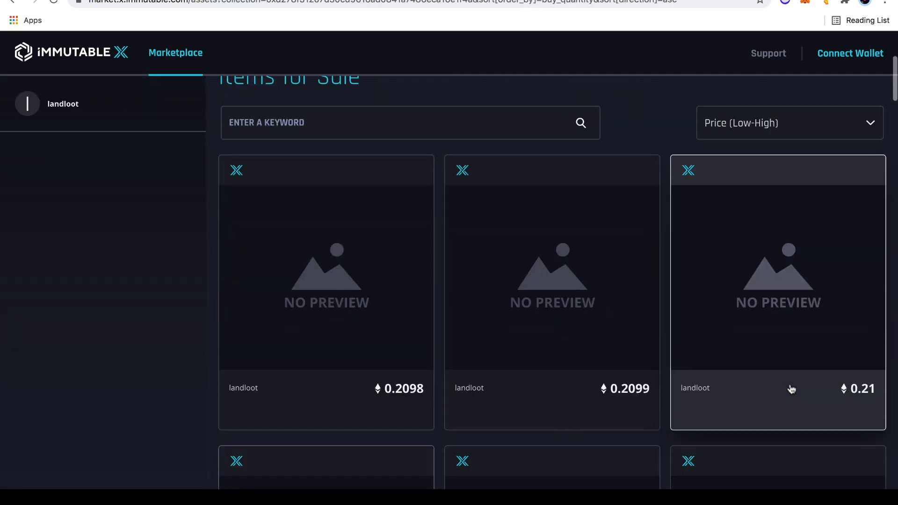
{"action": "mouse_move", "coordinate": [750, 422]}
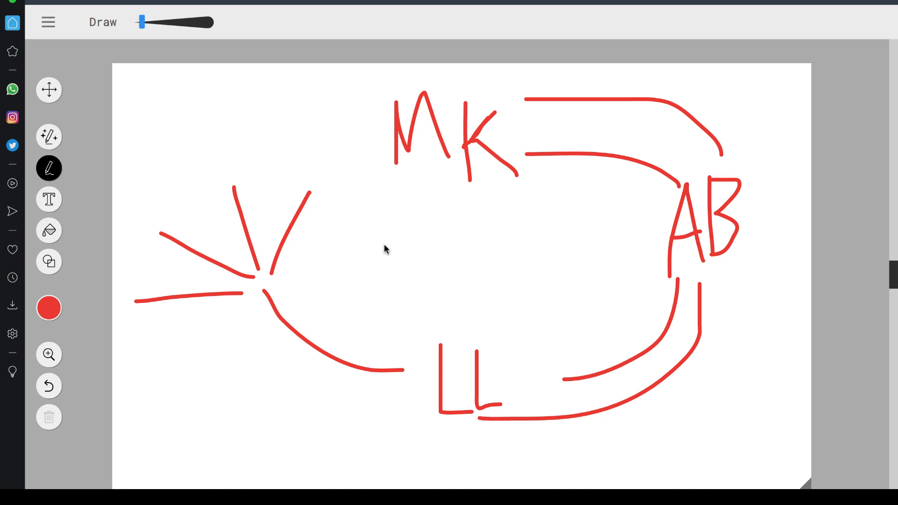
{"action": "mouse_move", "coordinate": [410, 214]}
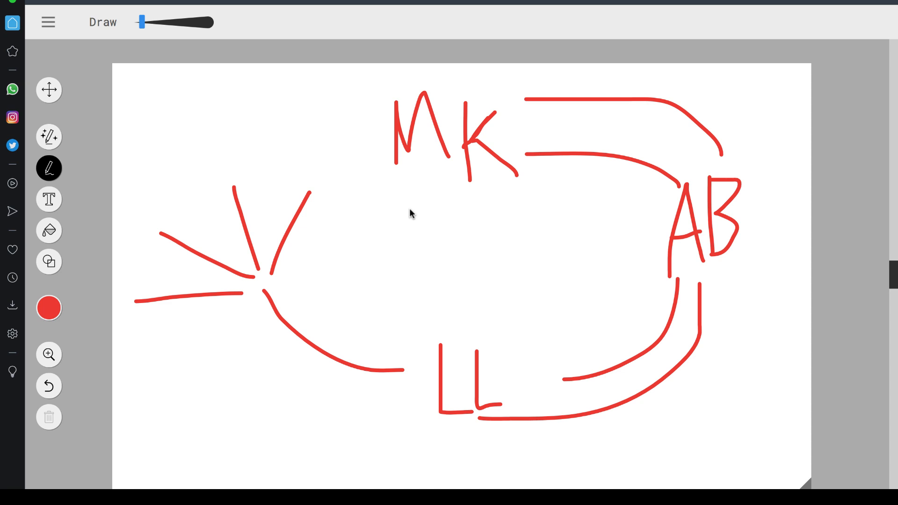
{"action": "mouse_move", "coordinate": [510, 121]}
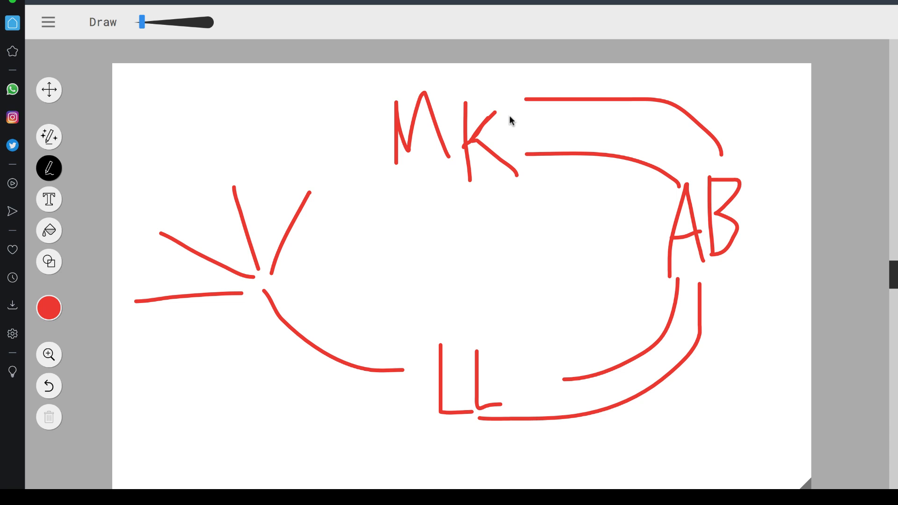
{"action": "mouse_move", "coordinate": [480, 135]}
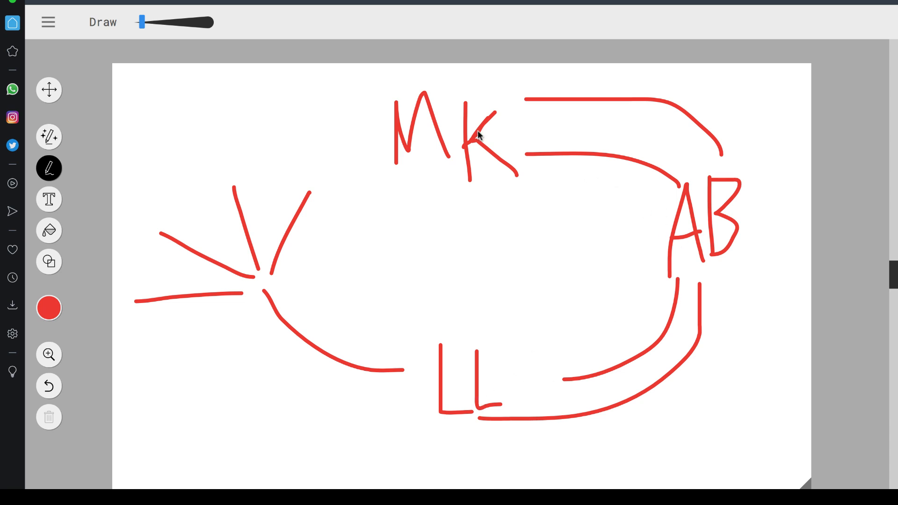
{"action": "mouse_move", "coordinate": [416, 364]}
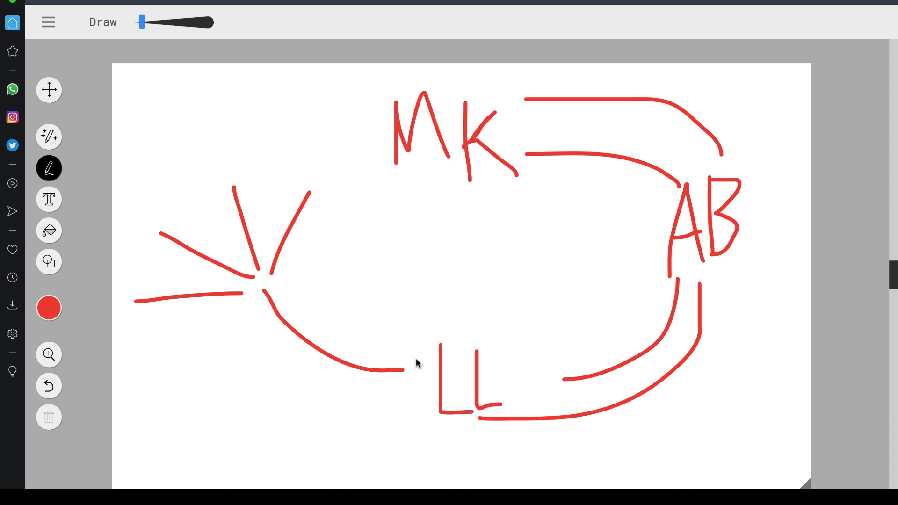
{"action": "mouse_move", "coordinate": [286, 261]}
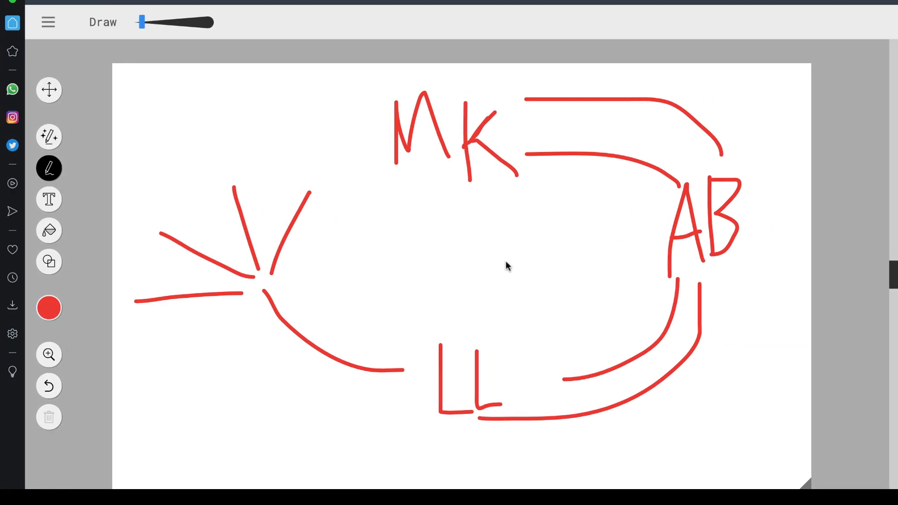
{"action": "mouse_move", "coordinate": [312, 224]}
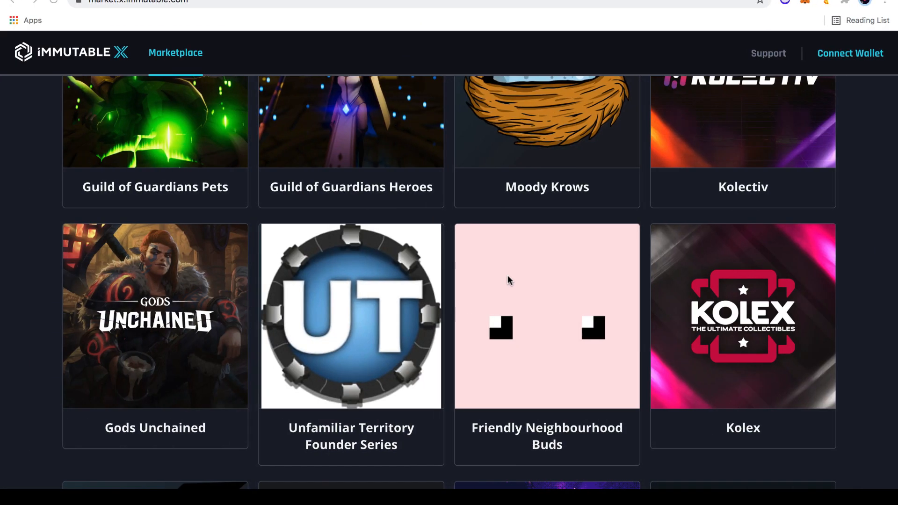
Scroll the Marketplace collections, then draw a red loop around LL in Draw
{"action": "scroll", "scroll_direction": "down", "scroll_amount": 3}
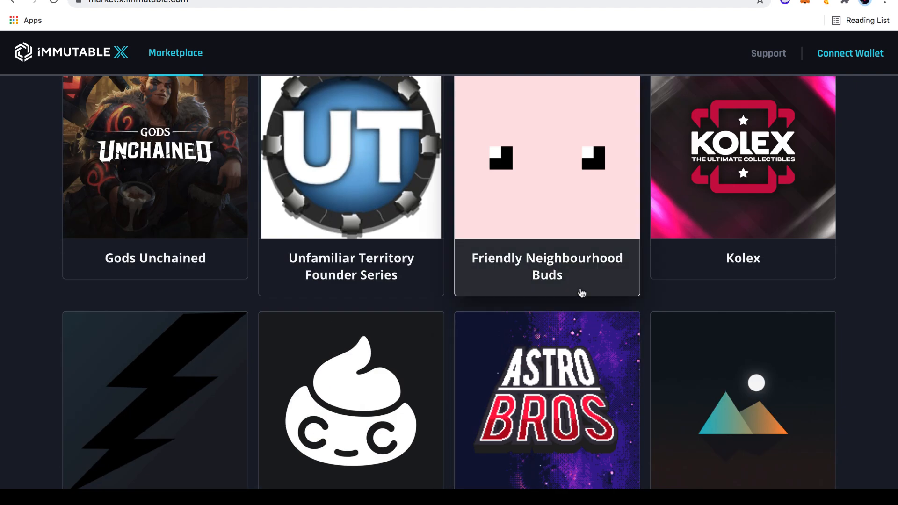
{"action": "scroll", "scroll_direction": "down", "scroll_amount": 3}
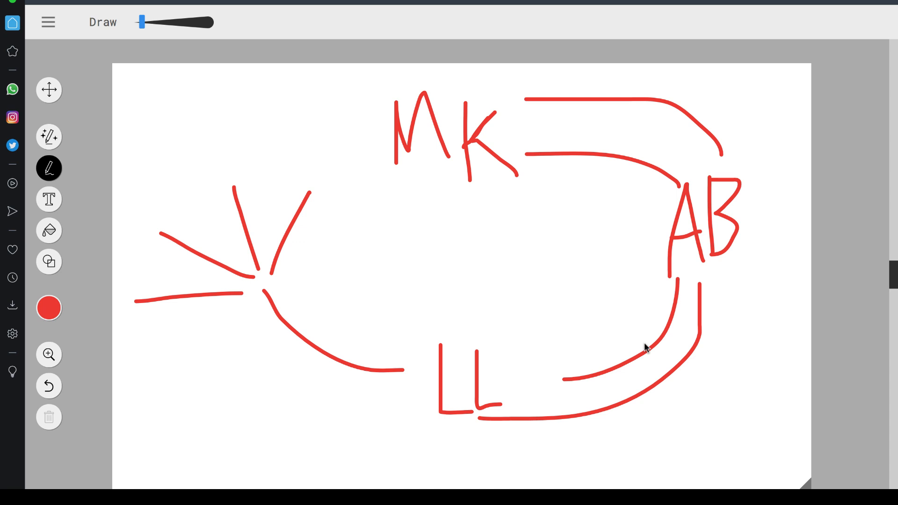
{"action": "mouse_move", "coordinate": [499, 327]}
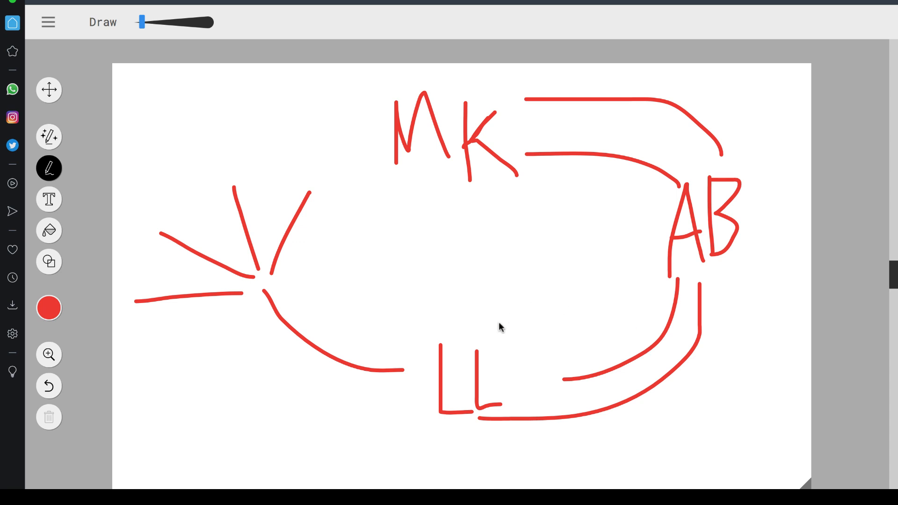
{"action": "left_click_drag", "start_coordinate": [504, 329], "coordinate": [535, 369]}
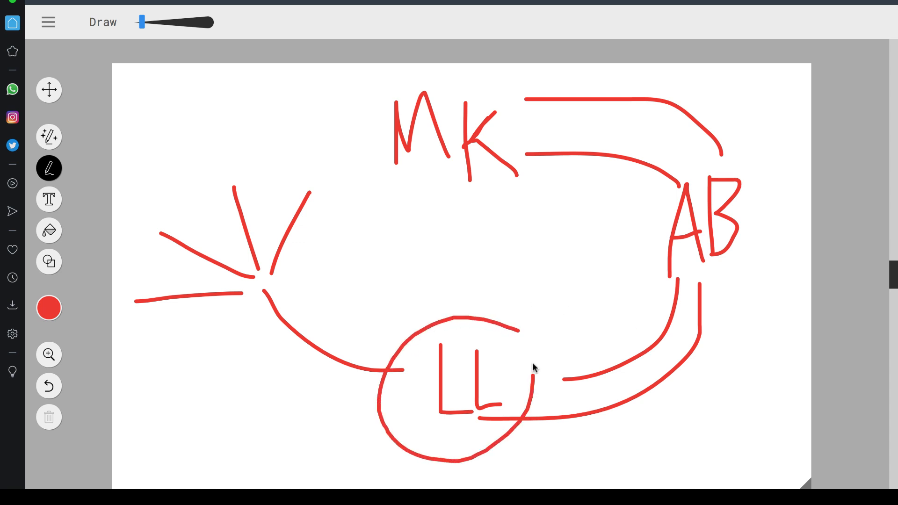